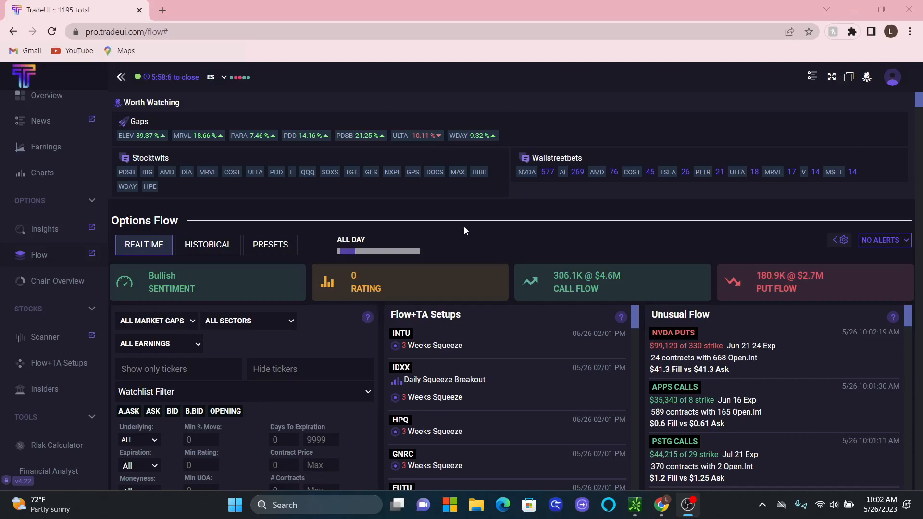
mouse_move(185, 315)
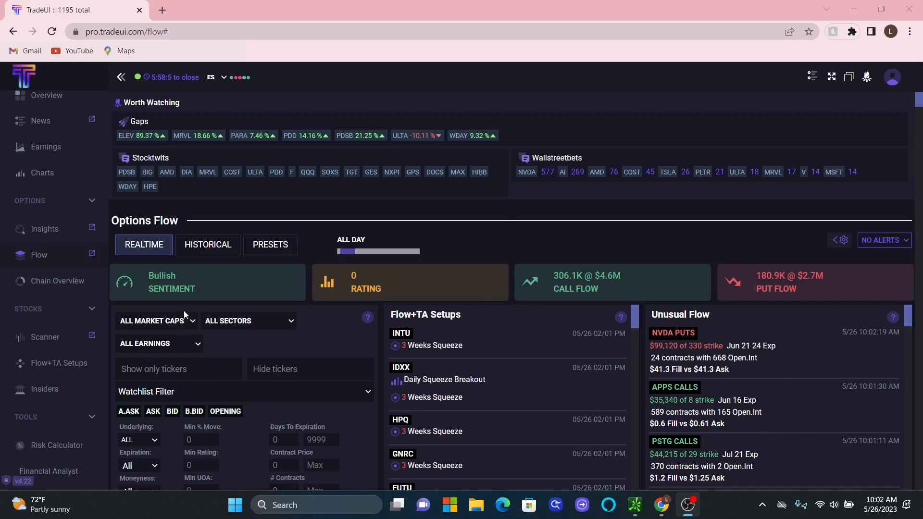
- Filter the options flow to ticker MRVL, listing its six sweep and block trades
scroll(down, 3)
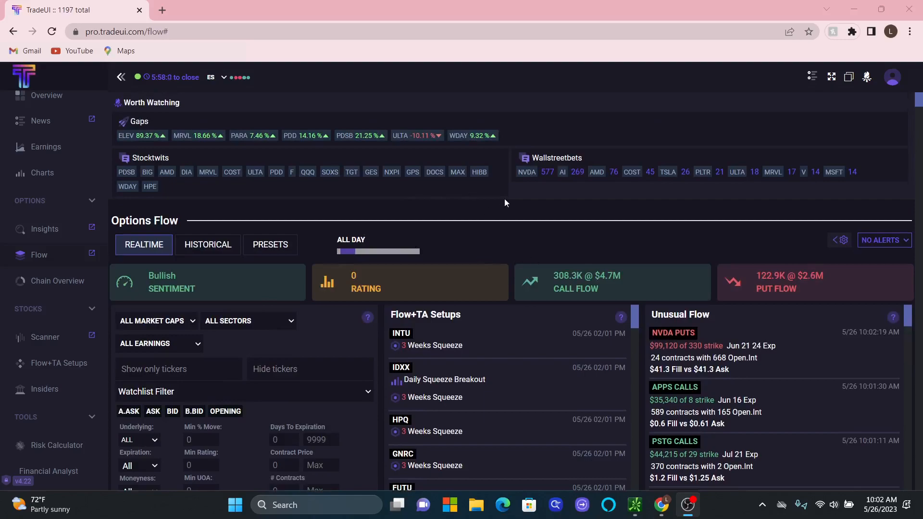
mouse_move(527, 245)
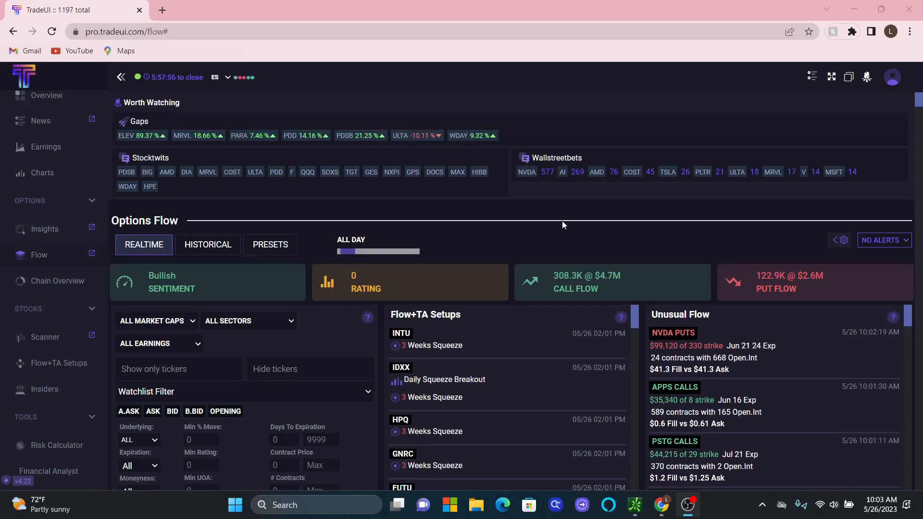
mouse_move(245, 197)
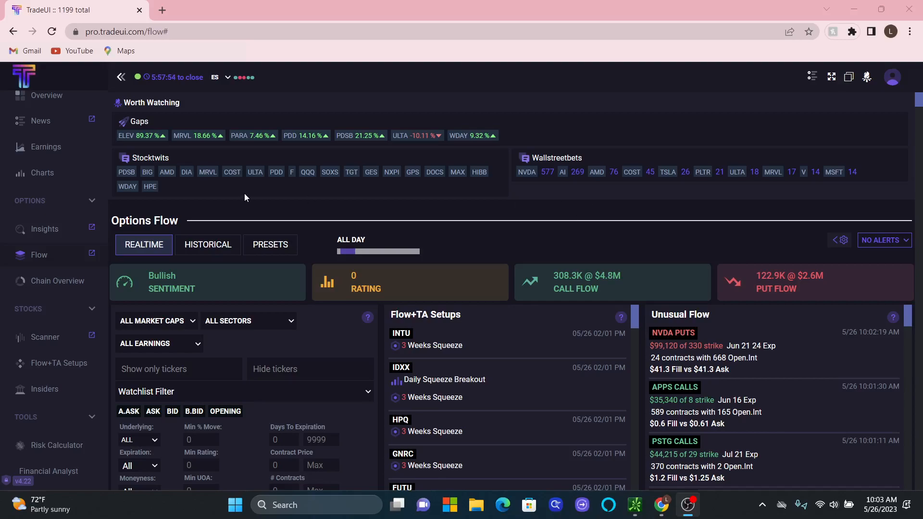
mouse_move(126, 136)
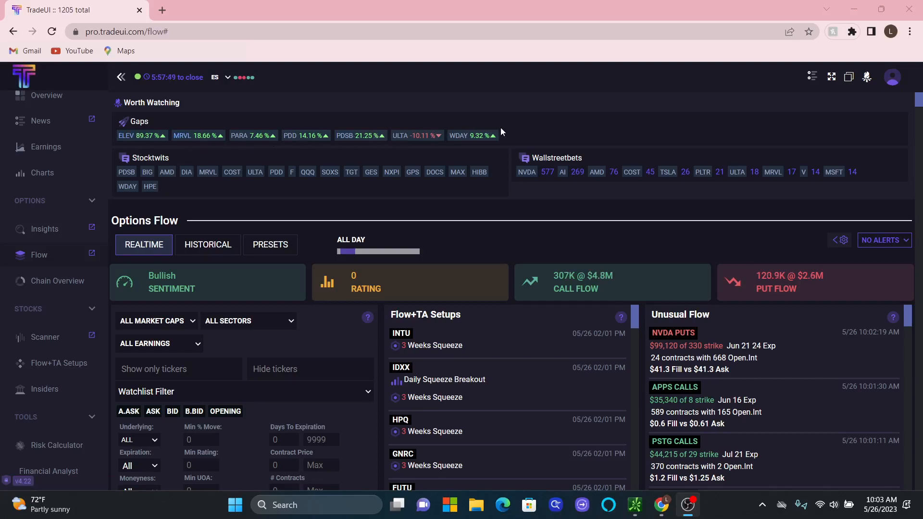
mouse_move(207, 171)
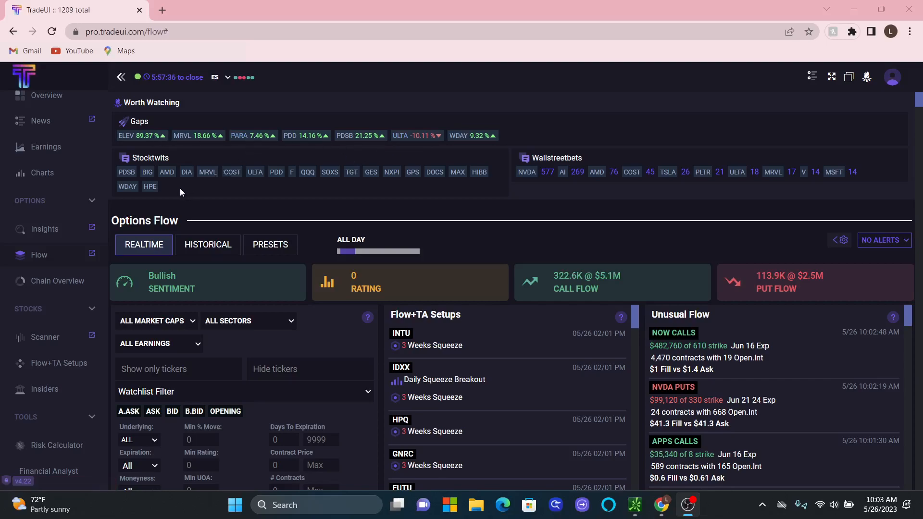
mouse_move(568, 195)
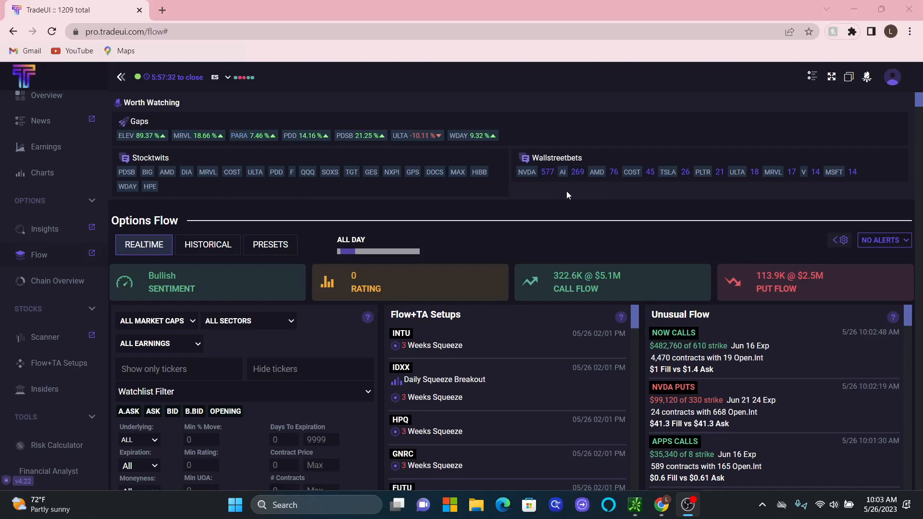
mouse_move(332, 189)
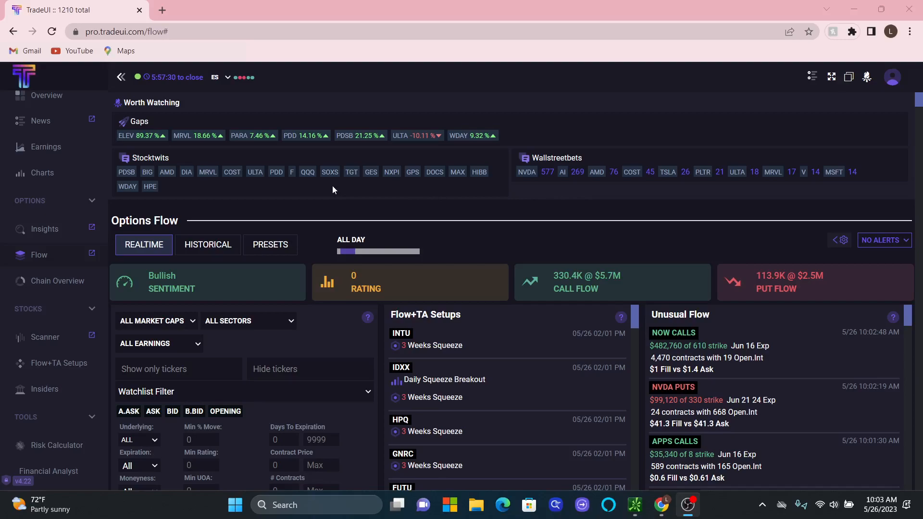
mouse_move(312, 192)
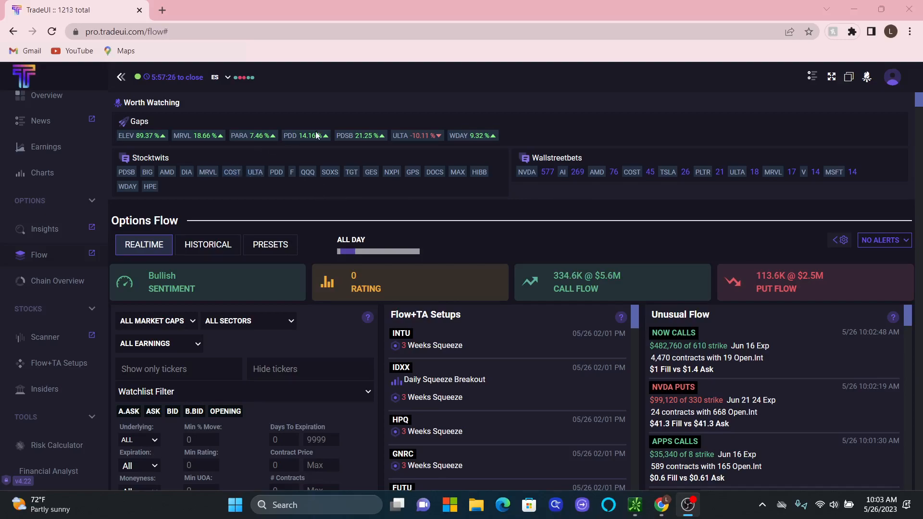
mouse_move(234, 463)
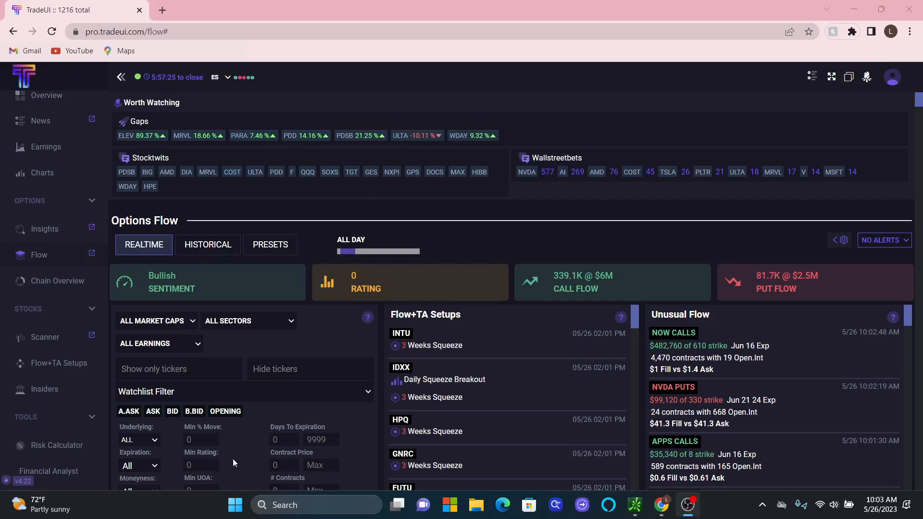
mouse_move(297, 389)
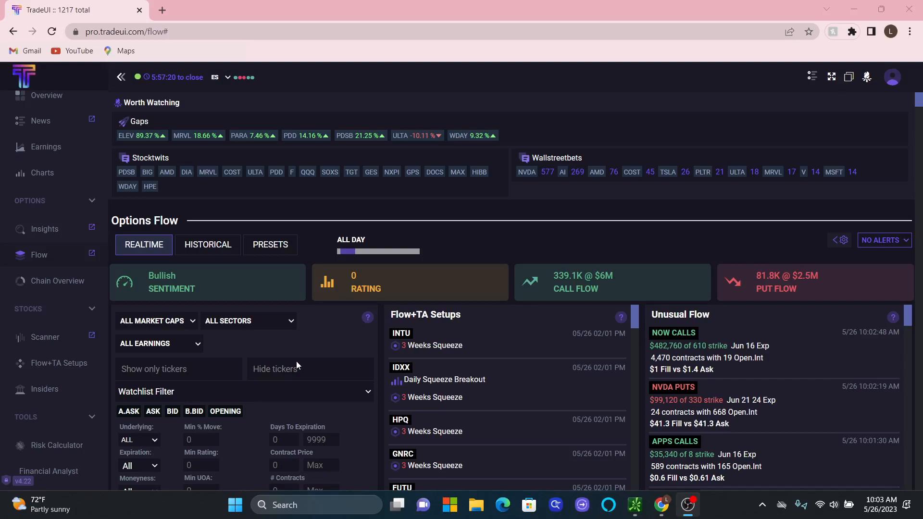
mouse_move(268, 139)
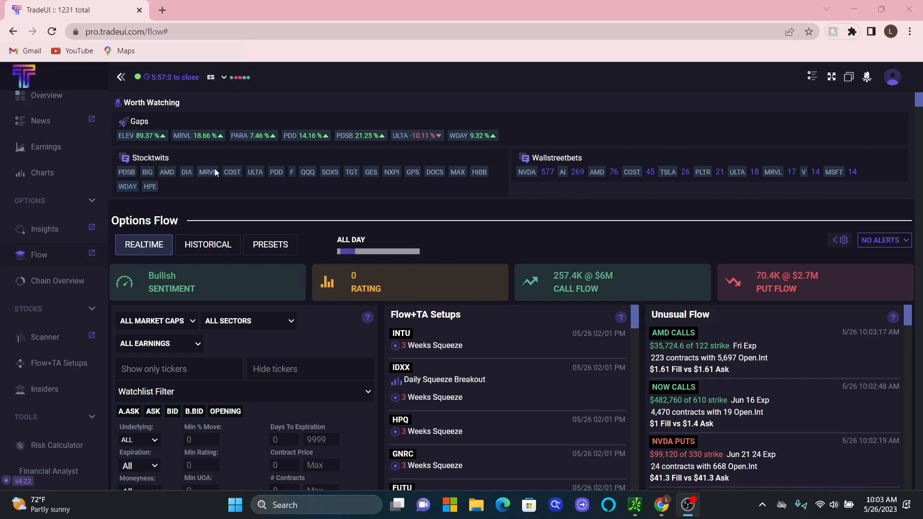
mouse_move(207, 172)
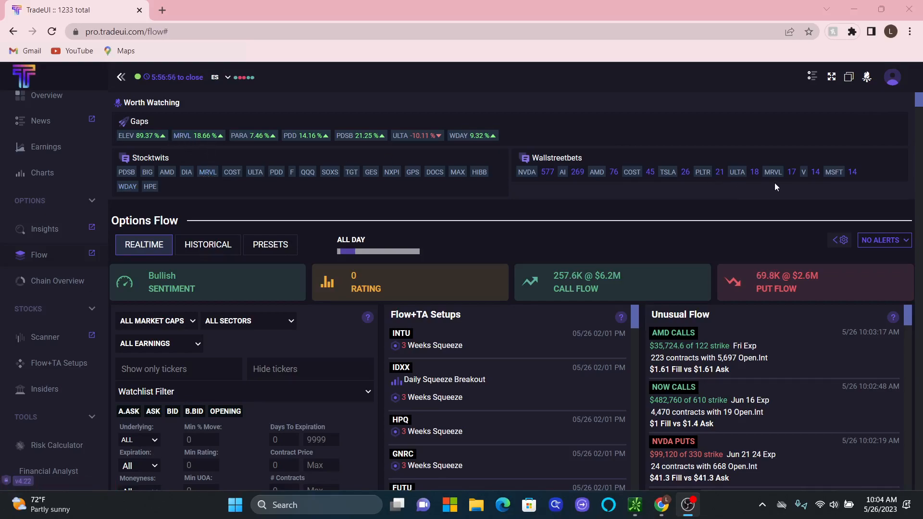
mouse_move(747, 189)
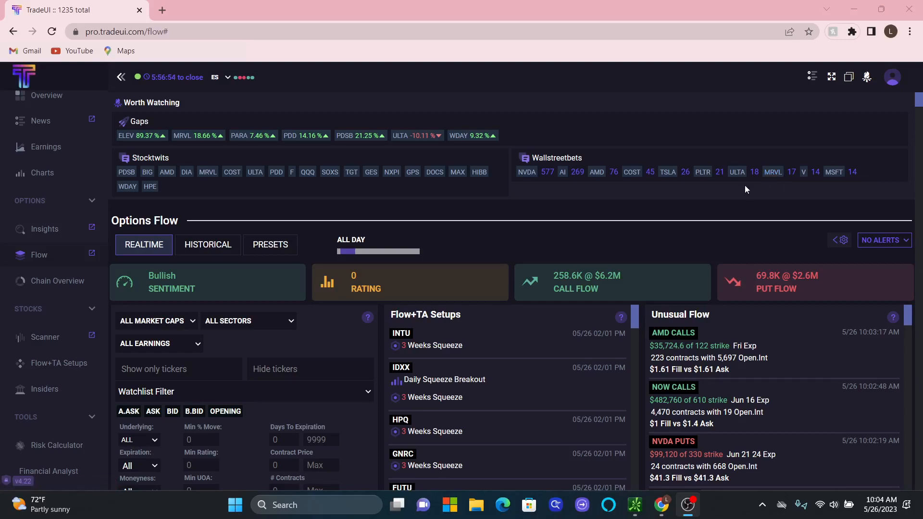
mouse_move(153, 380)
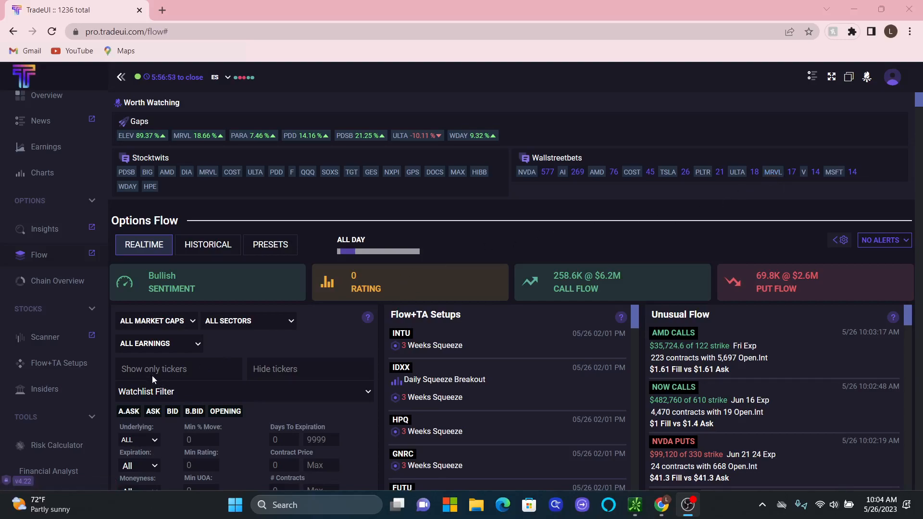
text(m)
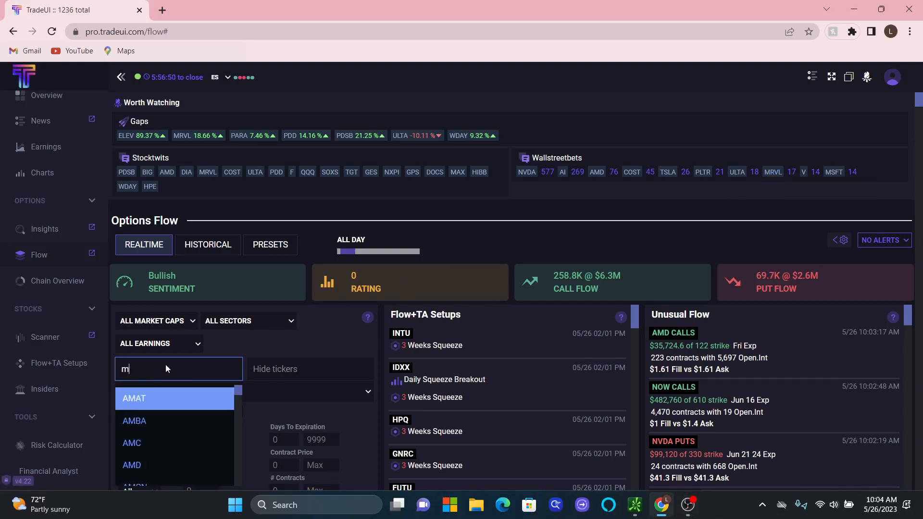
text(rvl)
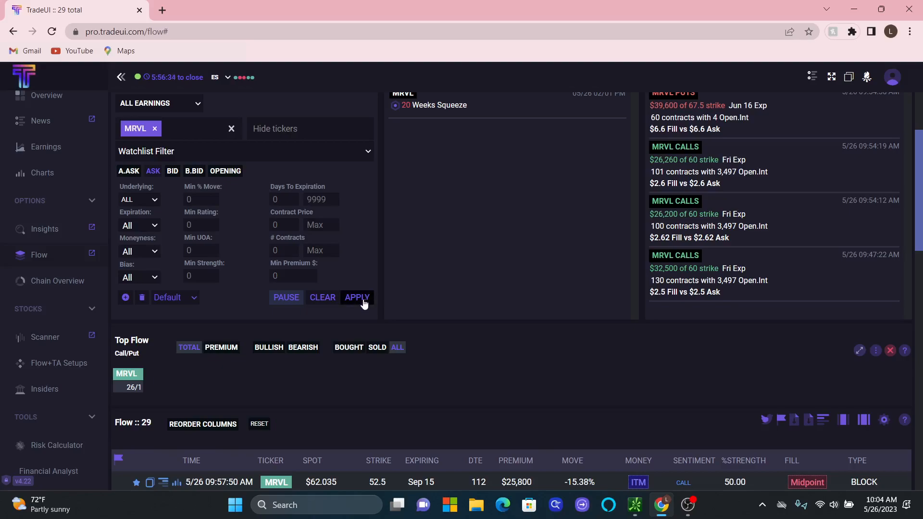
click(357, 297)
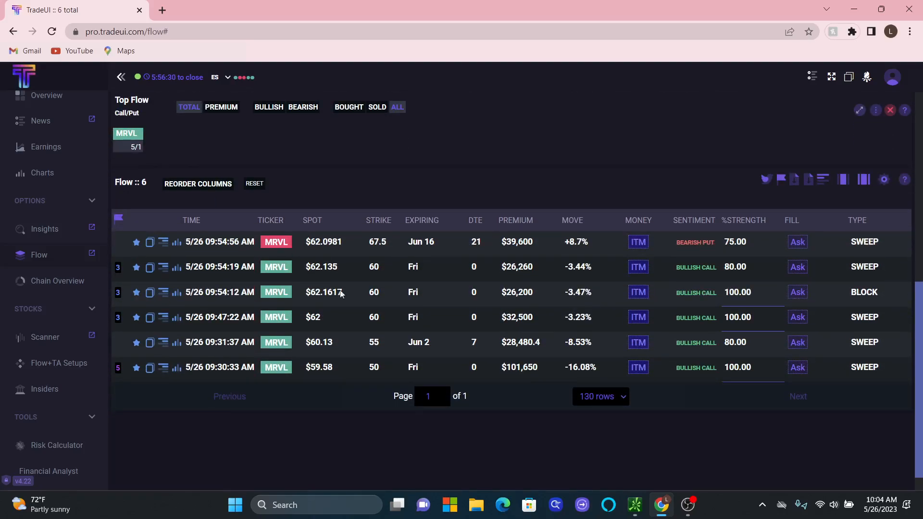
mouse_move(300, 377)
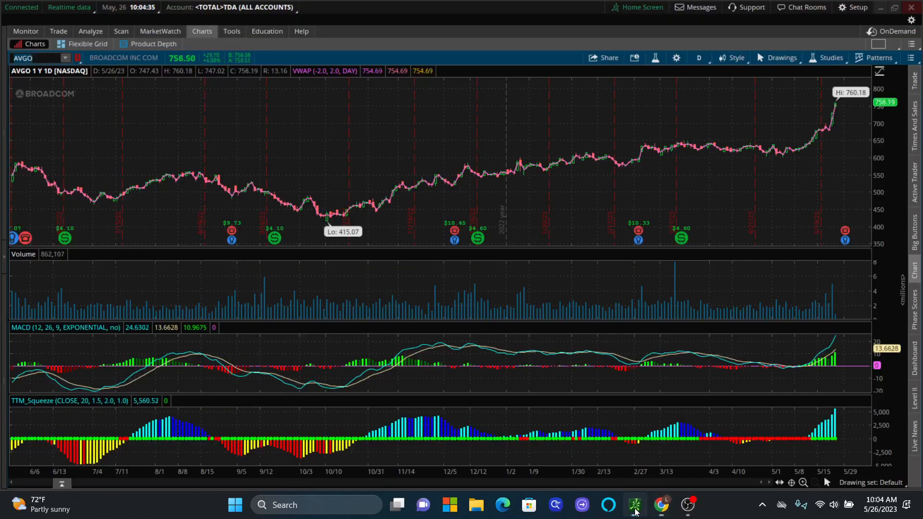
- Load MRVL's one-year daily chart in place of AVGO
text(MRVL)
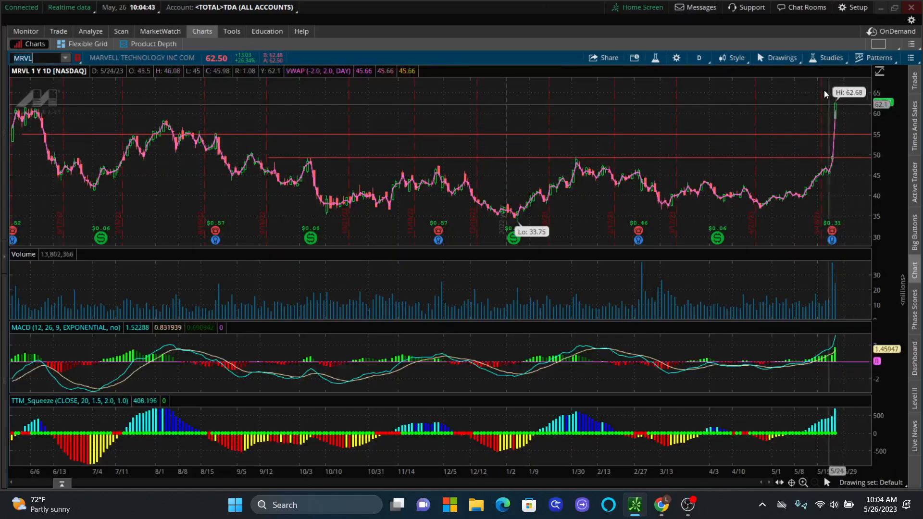
click(699, 58)
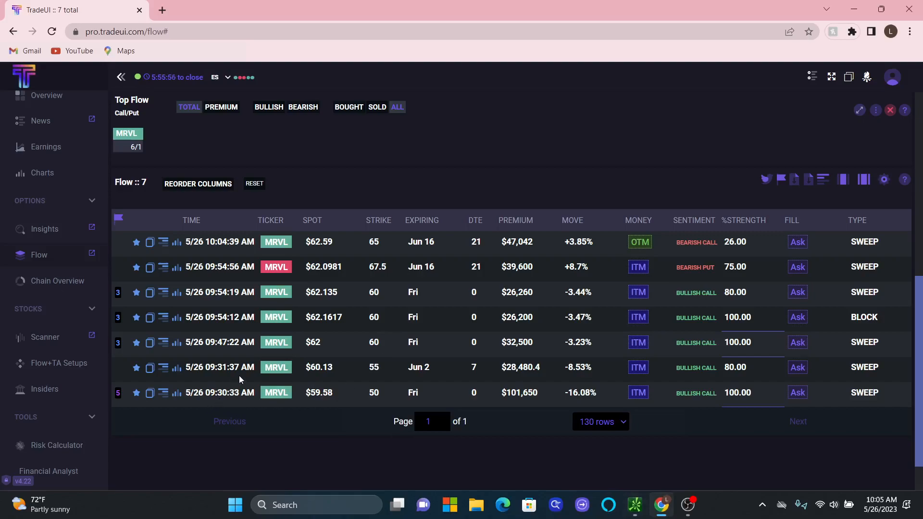
mouse_move(596, 471)
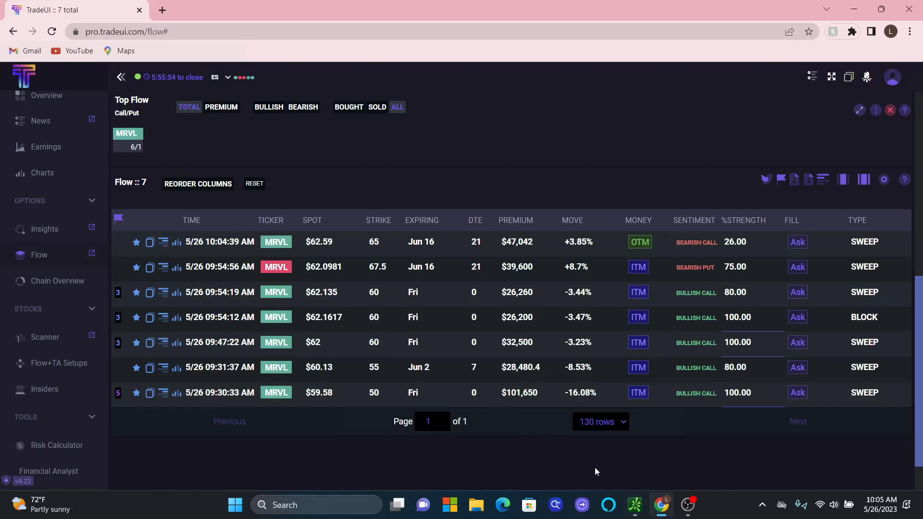
click(635, 505)
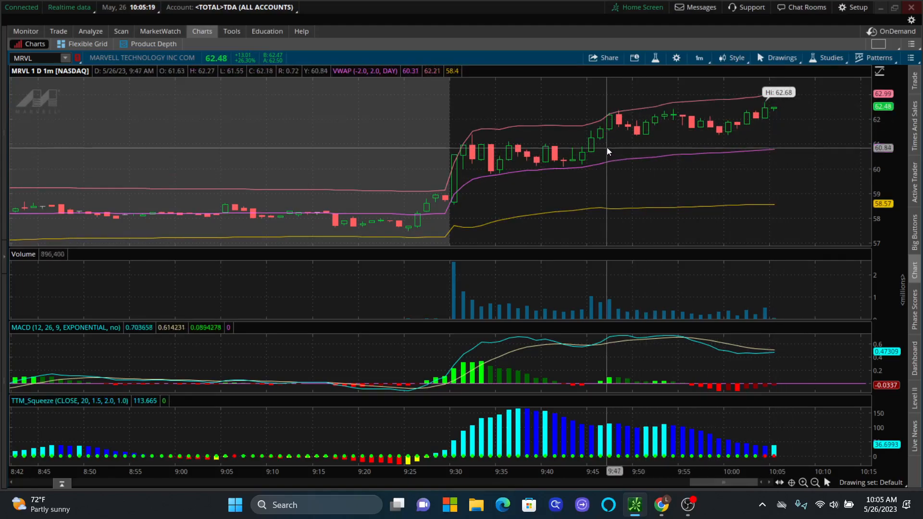
mouse_move(716, 110)
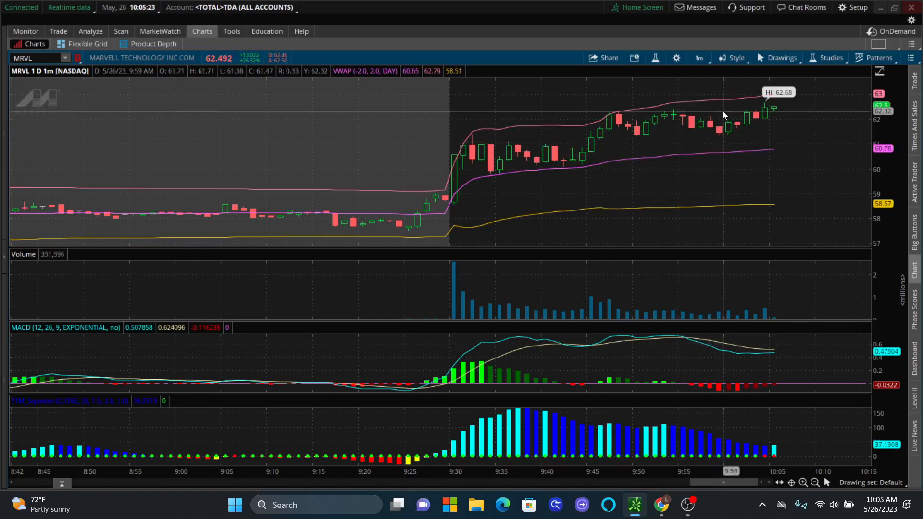
mouse_move(201, 97)
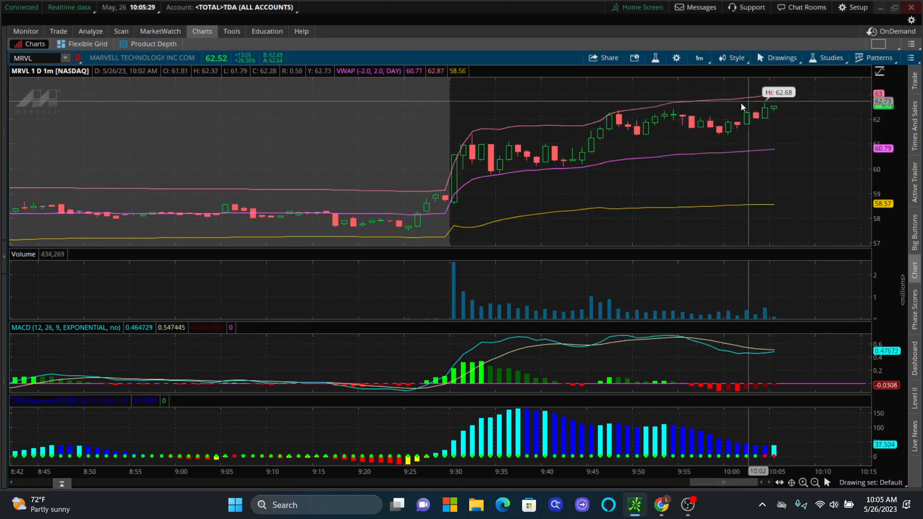
mouse_move(626, 146)
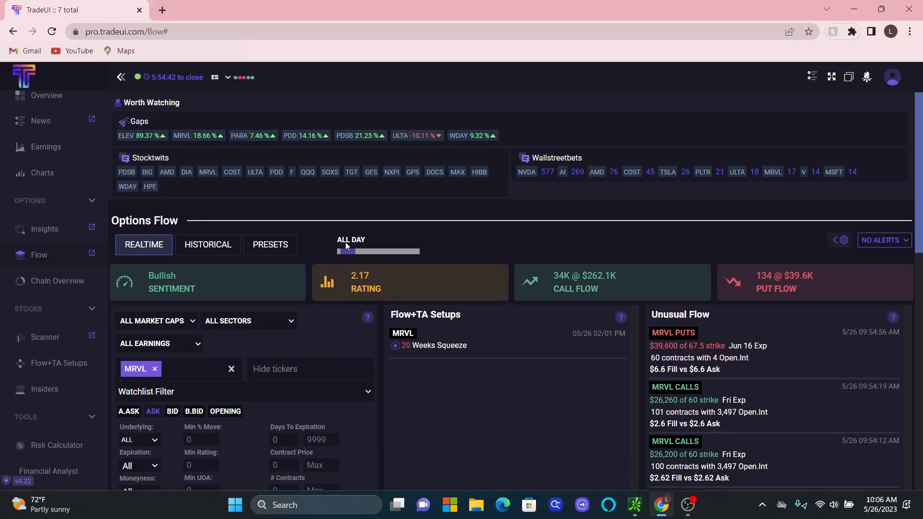
mouse_move(711, 293)
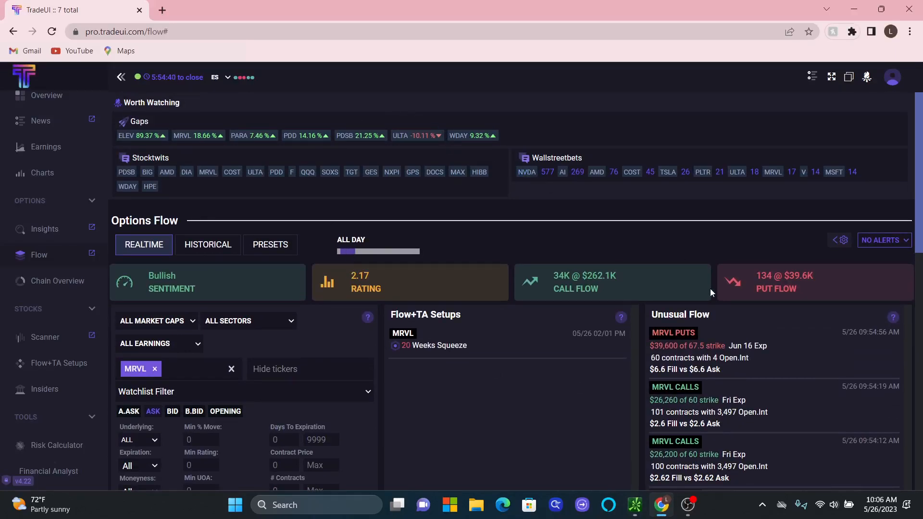
mouse_move(187, 133)
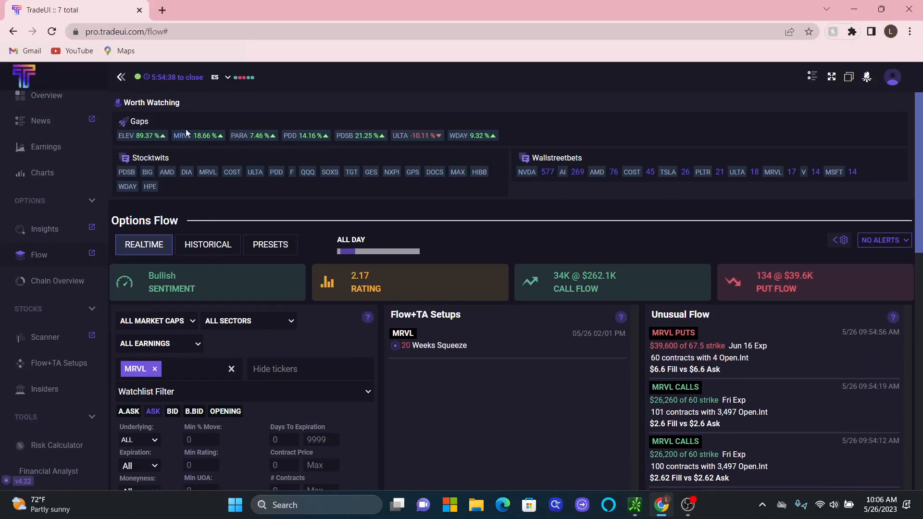
mouse_move(150, 158)
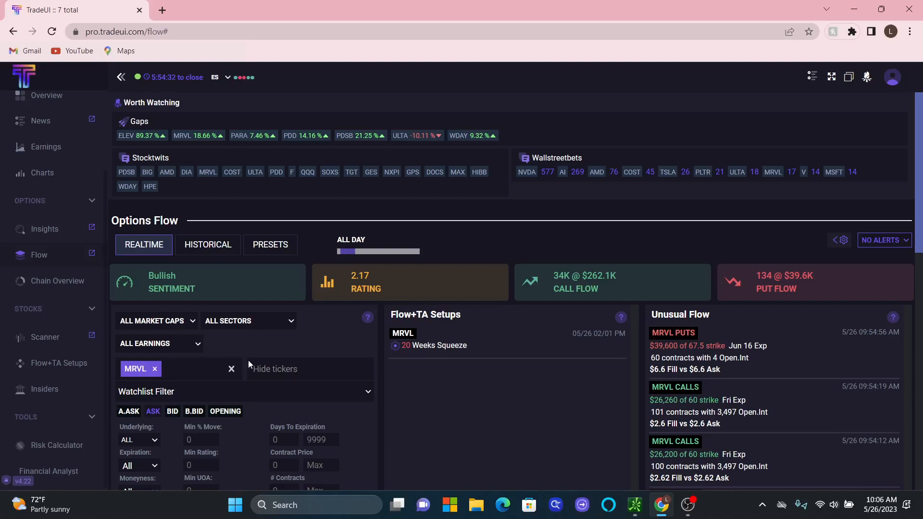
scroll(down, 3)
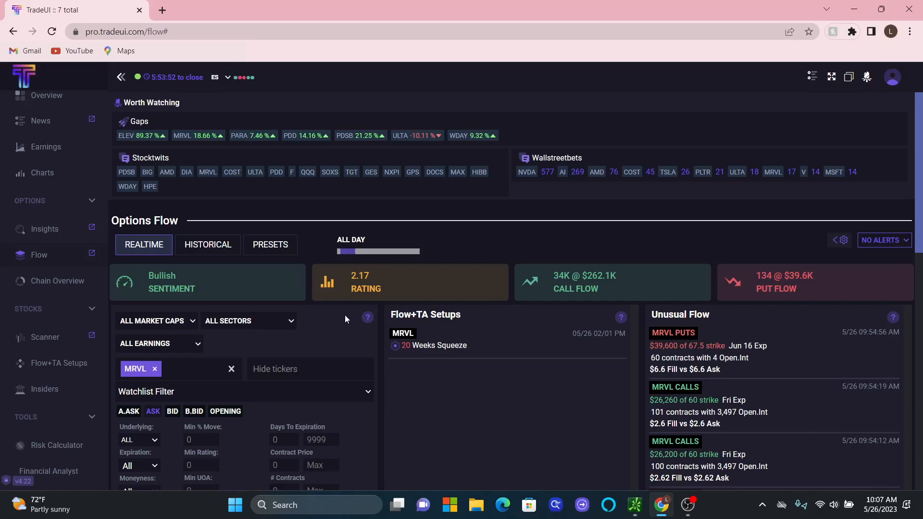
mouse_move(361, 328)
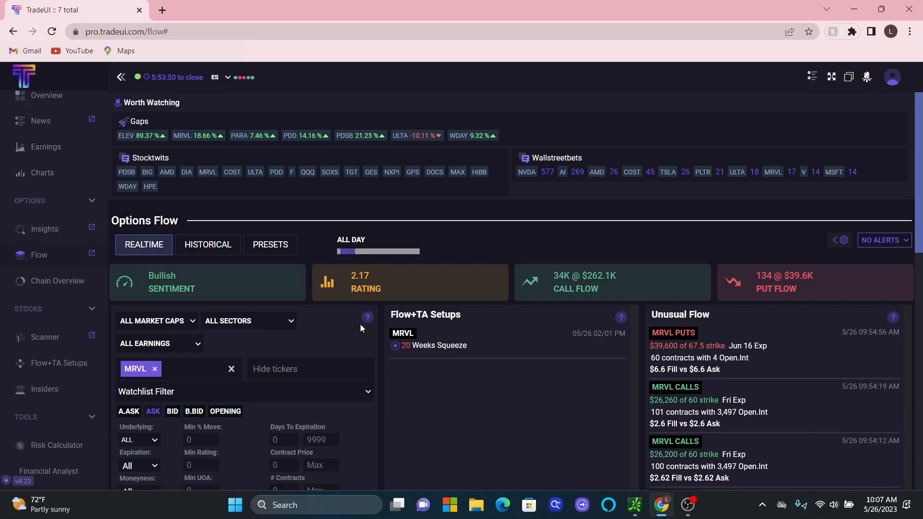
mouse_move(343, 333)
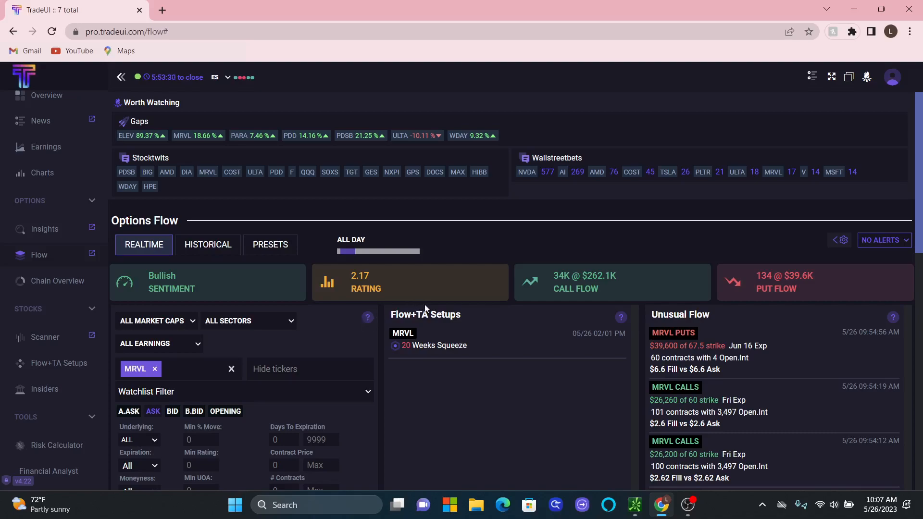
mouse_move(562, 434)
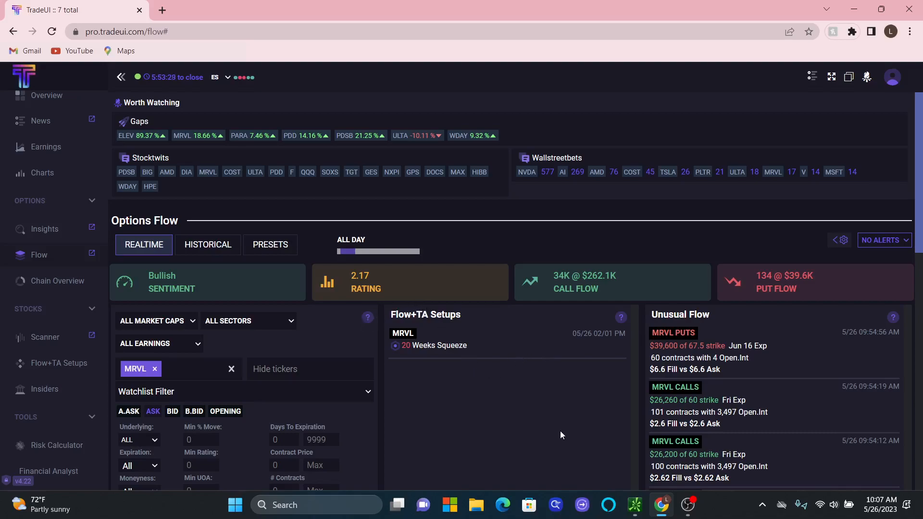